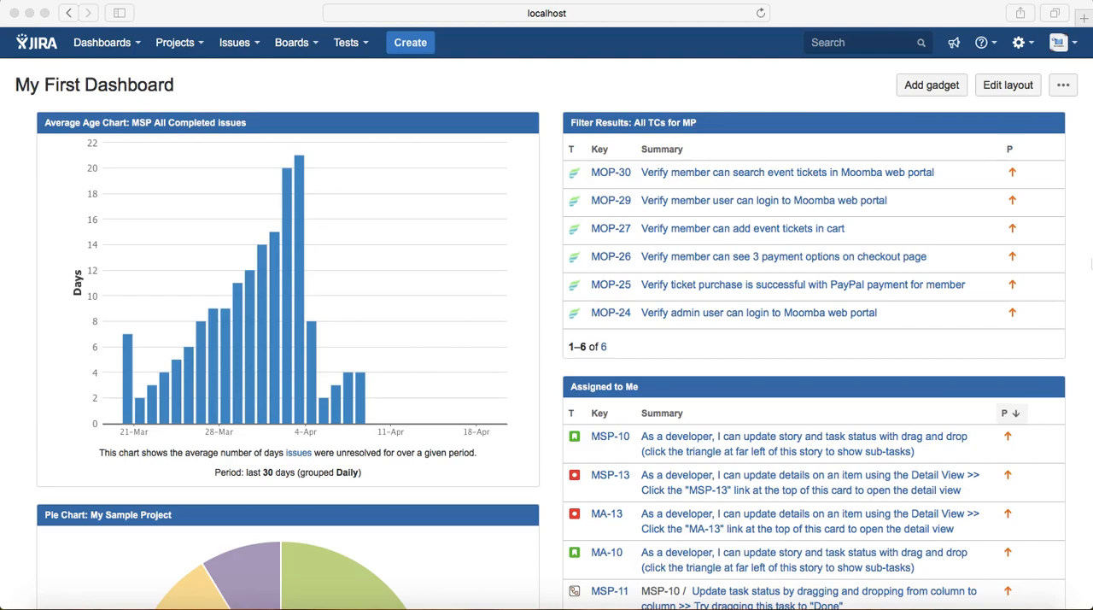
mouse_move(384, 103)
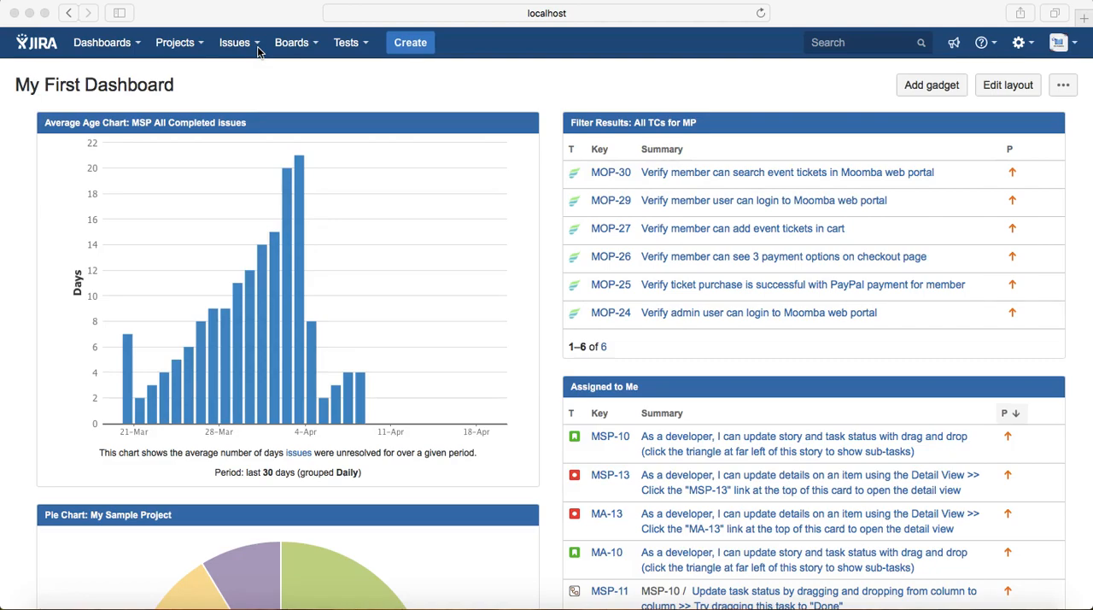
mouse_move(234, 43)
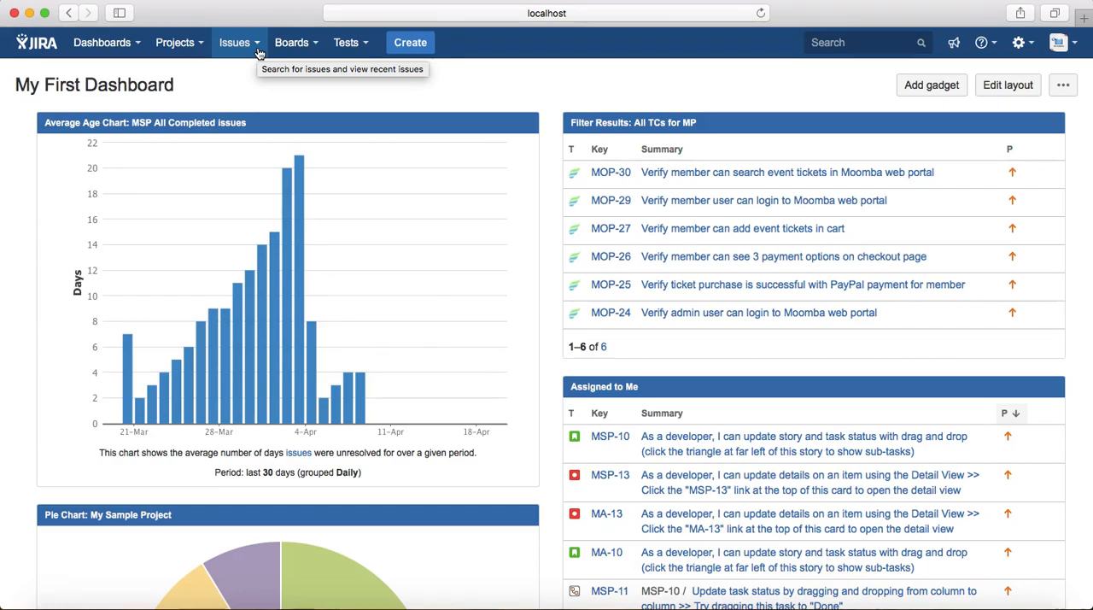
mouse_move(234, 43)
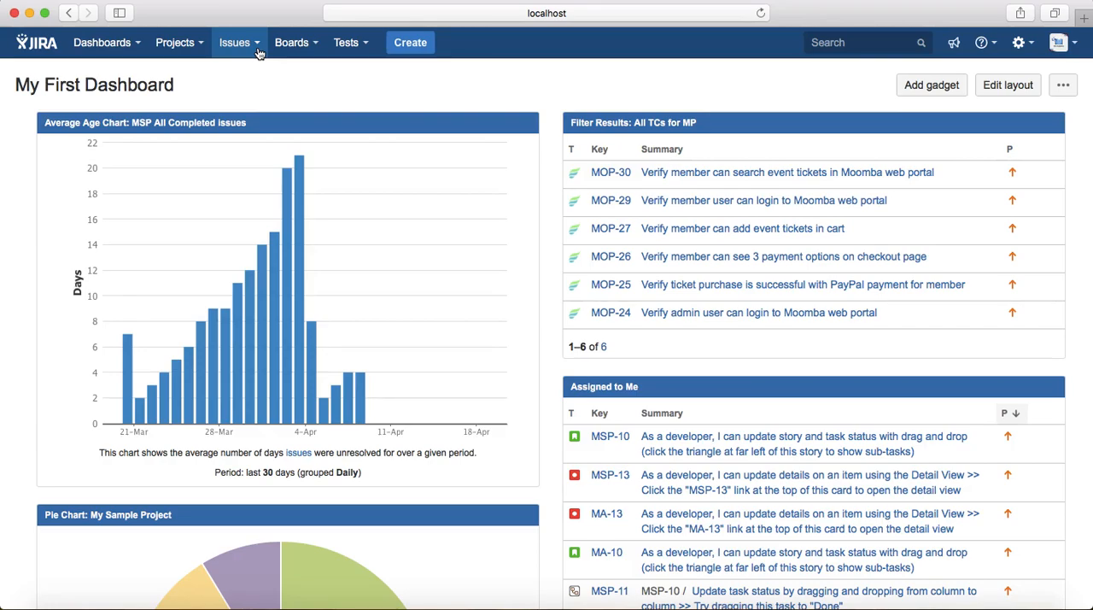
Open bug MOP-13 from recent issues, view its workflow diagram, then dismiss it.
click(234, 43)
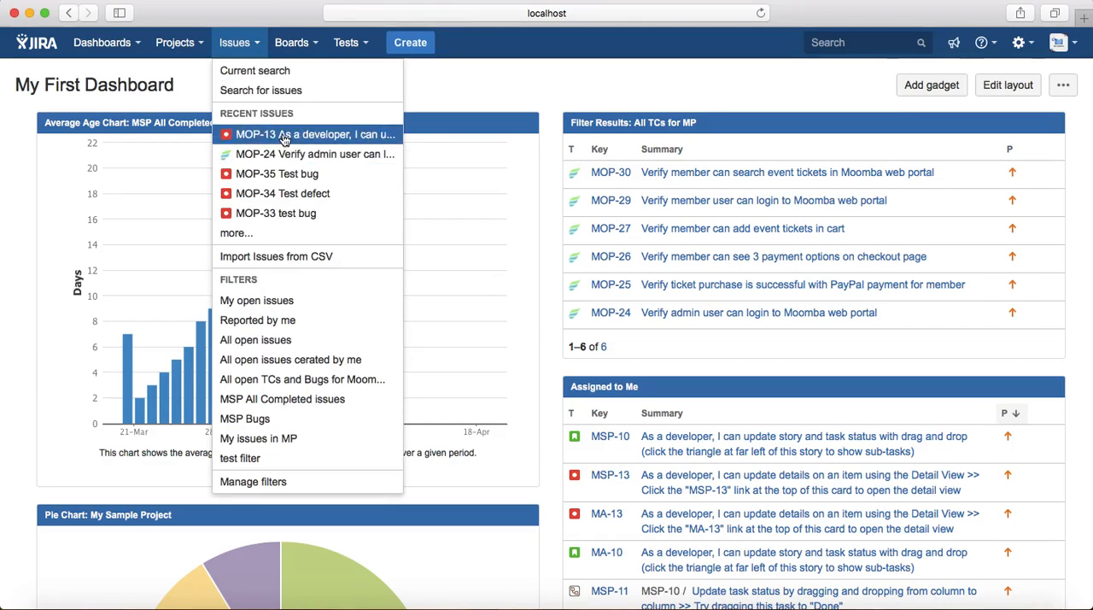
click(315, 134)
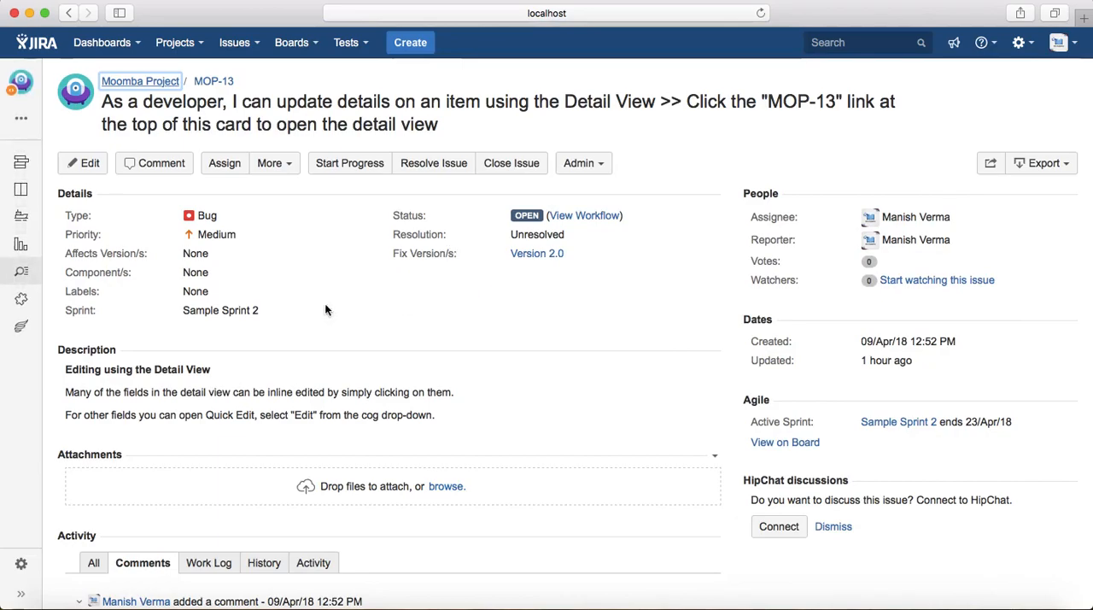
mouse_move(246, 75)
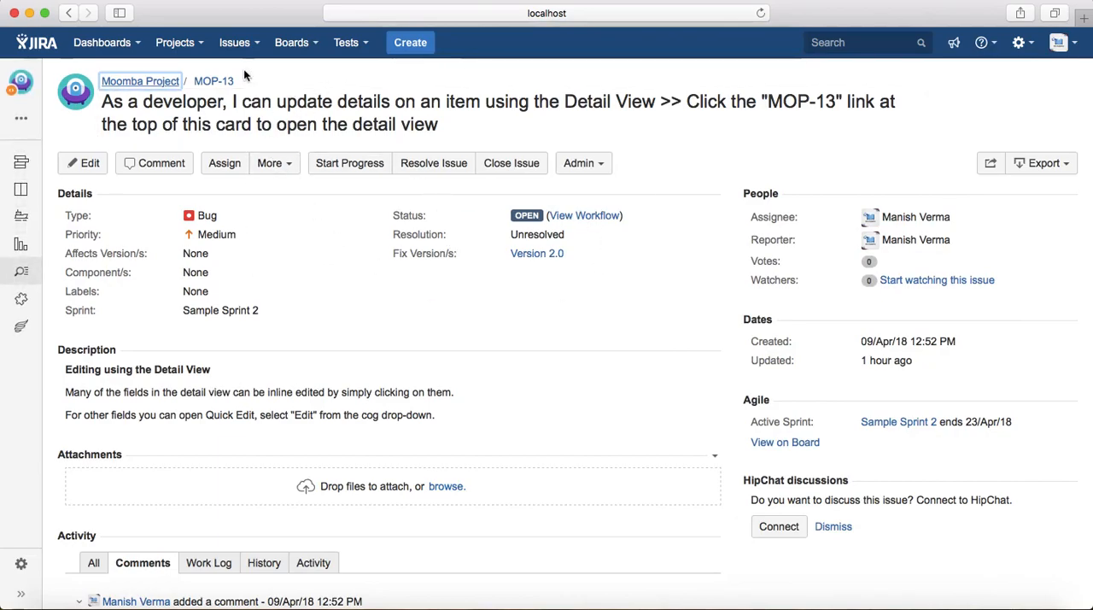
click(583, 215)
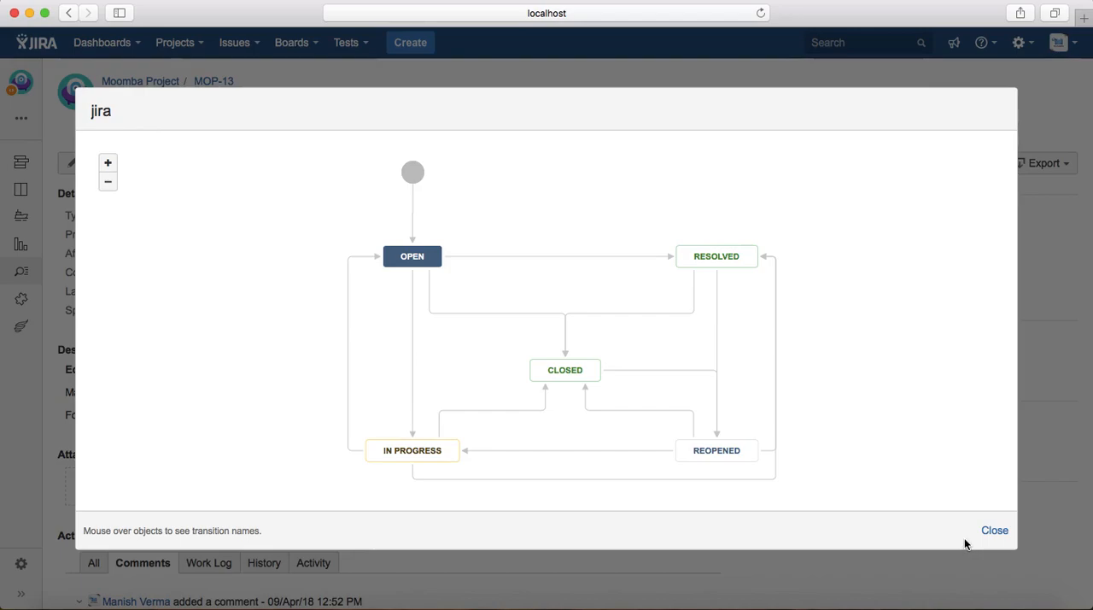
click(994, 529)
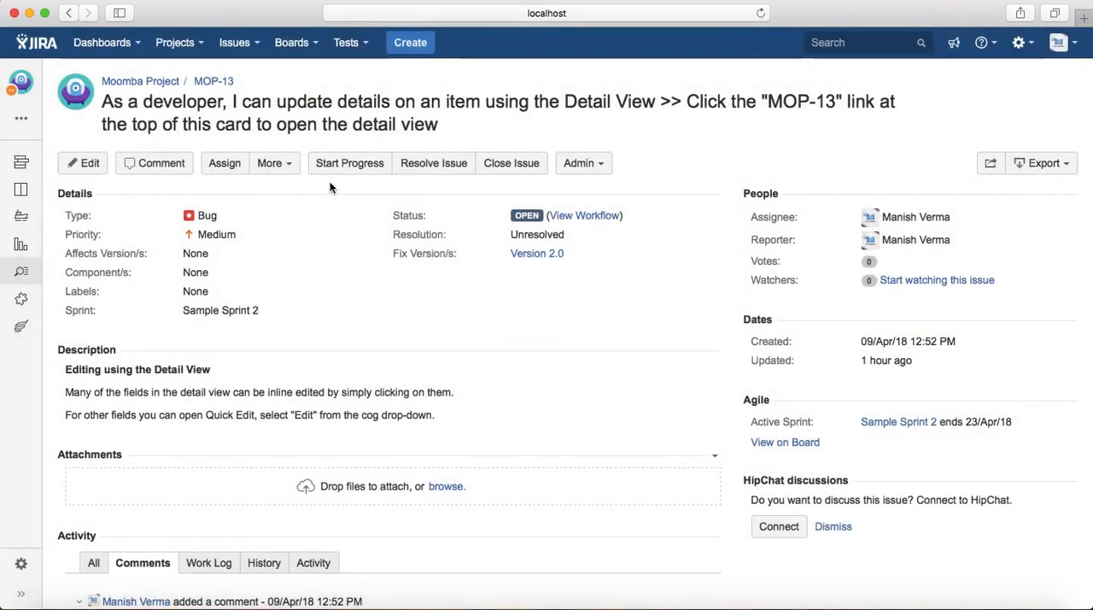
Open test issue MOP-24 from recent issues and view its simplified workflow diagram before closing it.
click(234, 42)
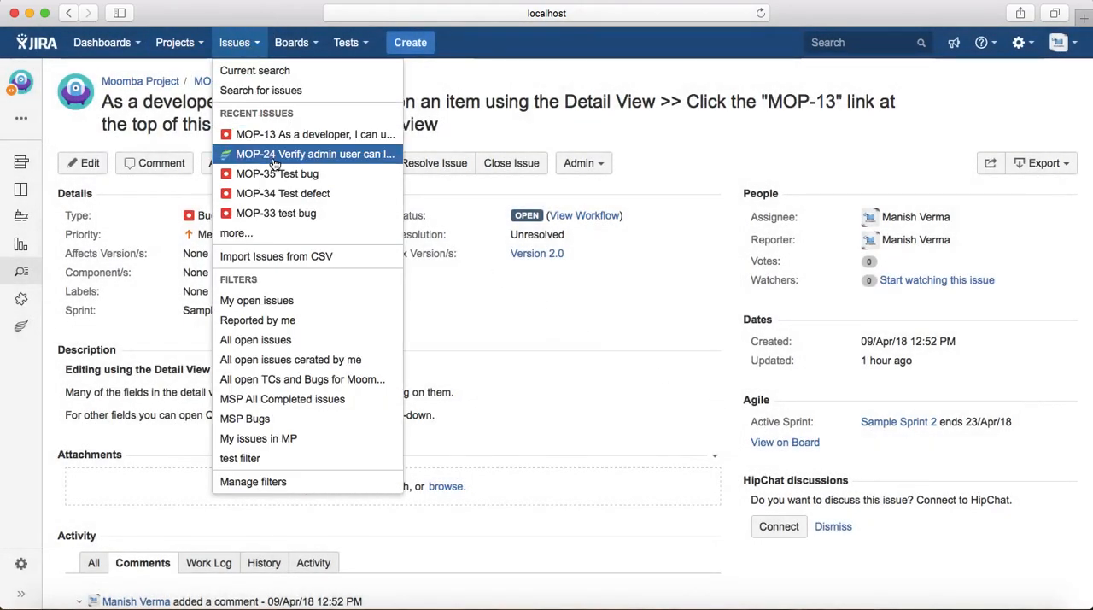
click(314, 154)
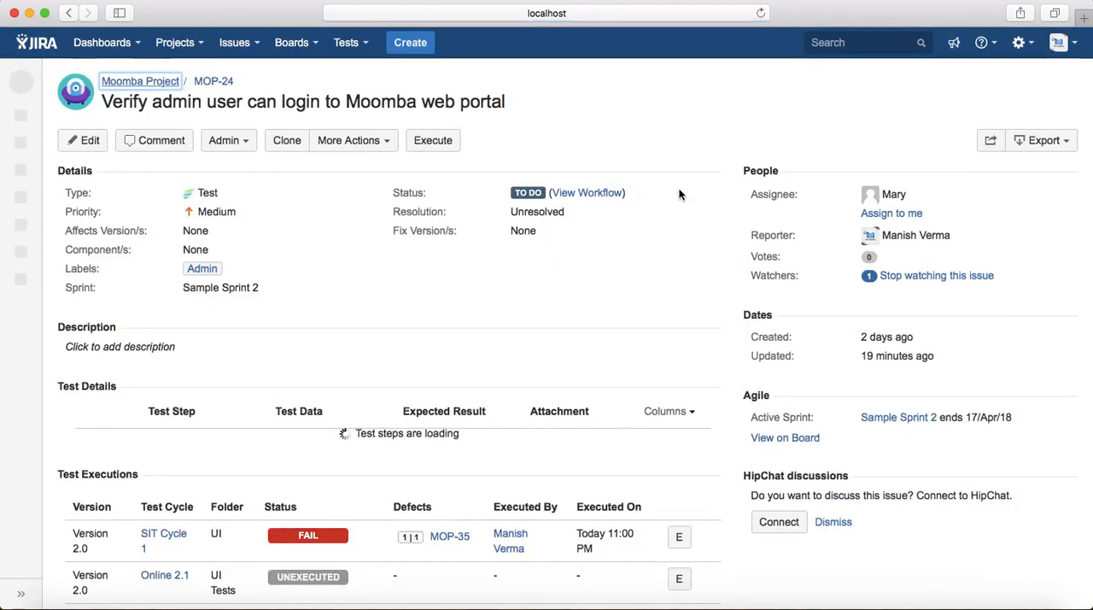
click(587, 191)
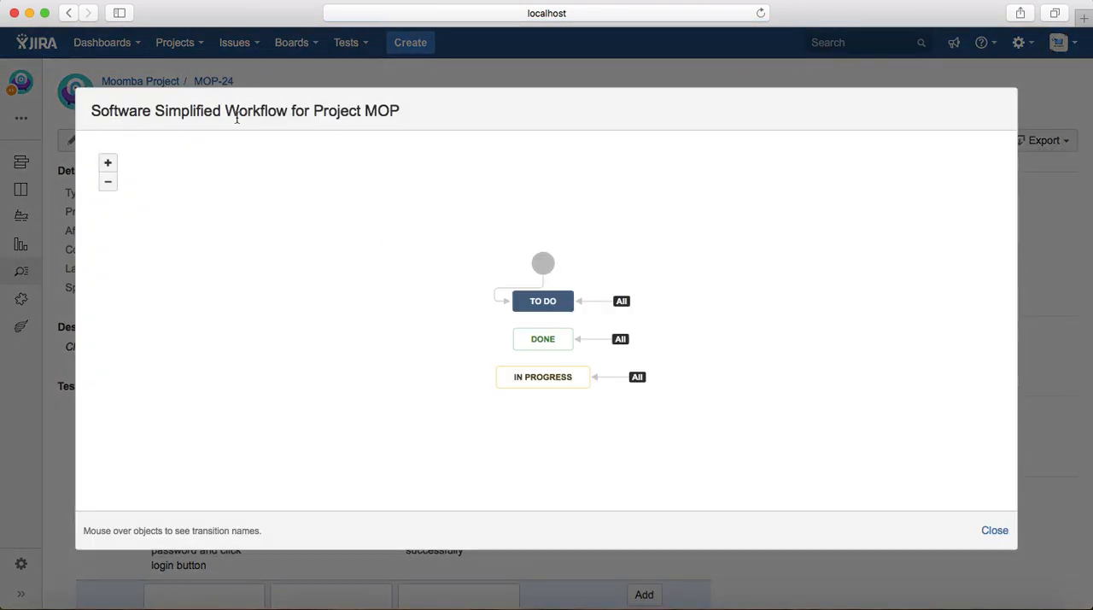
mouse_move(478, 374)
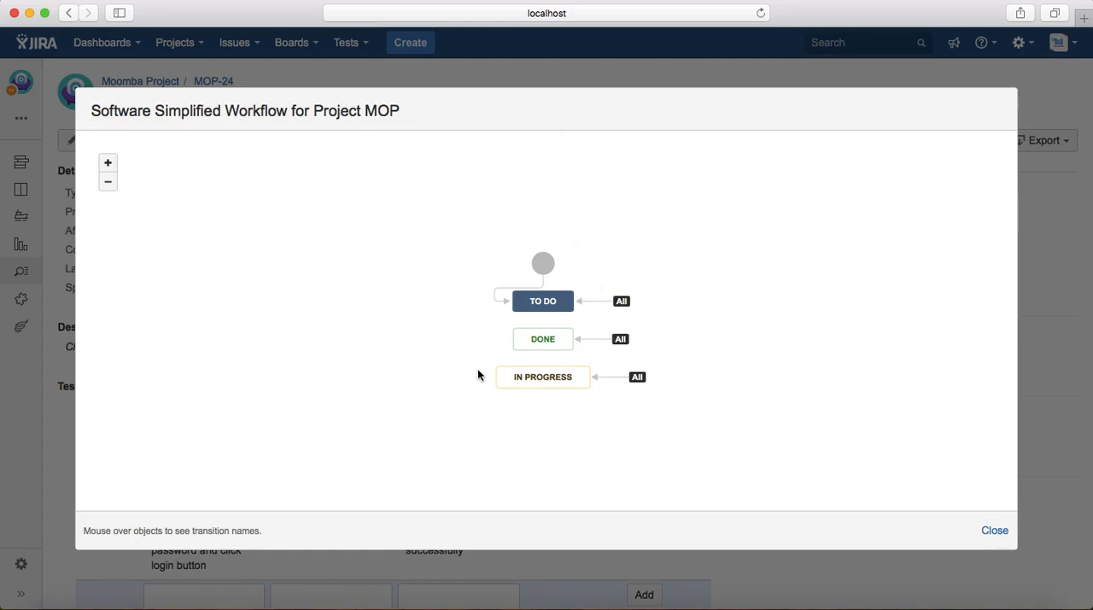
click(994, 529)
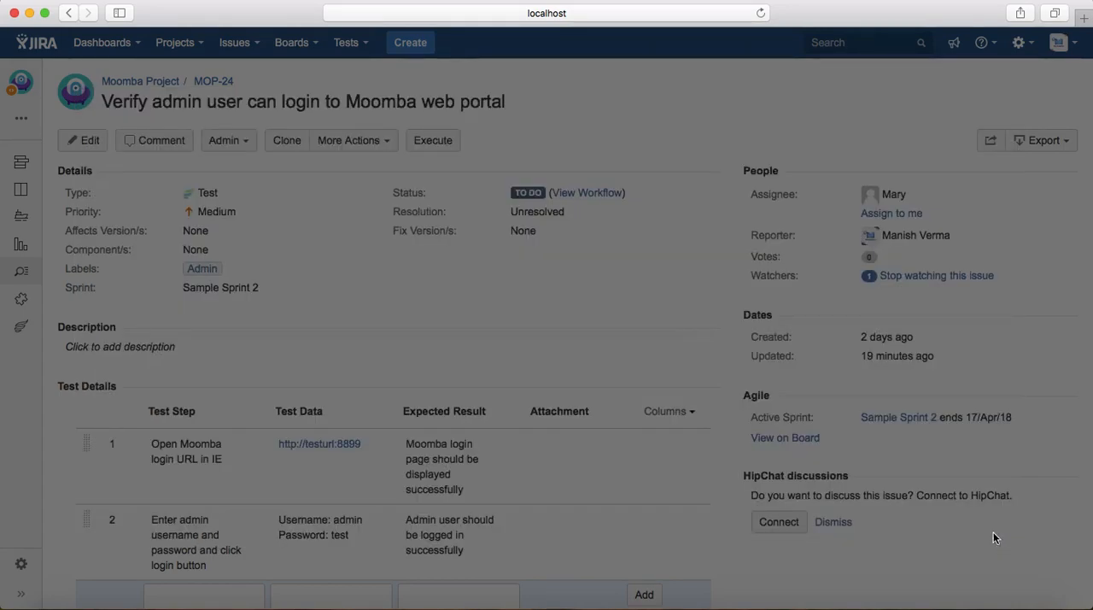
Open linked bug MOP-35 and display its workflow diagram of Open, In Progress, Resolved, Reopened, Closed.
click(234, 42)
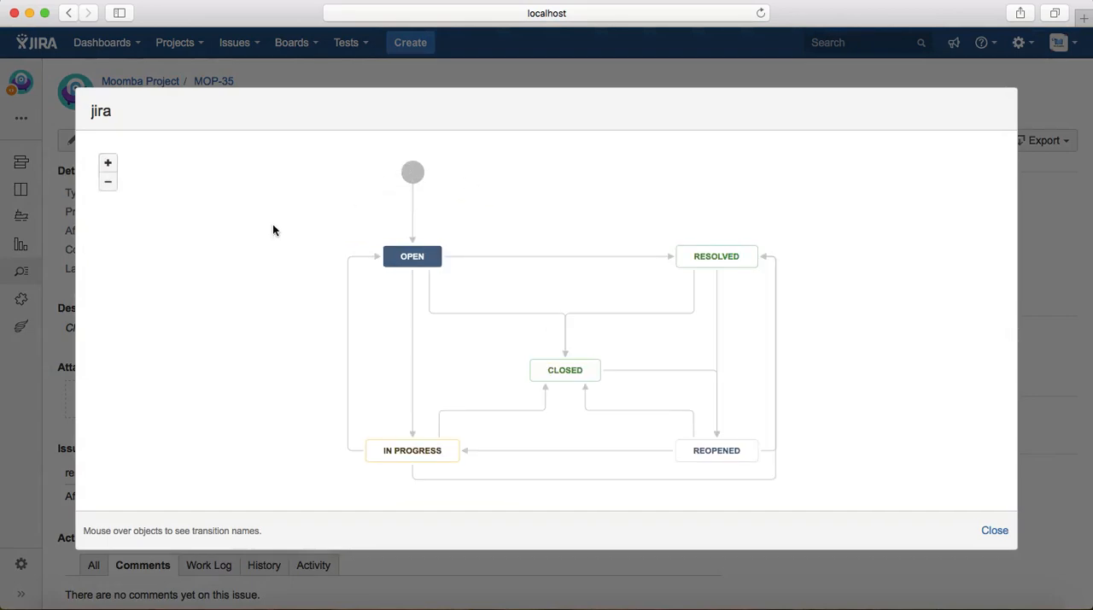
mouse_move(173, 219)
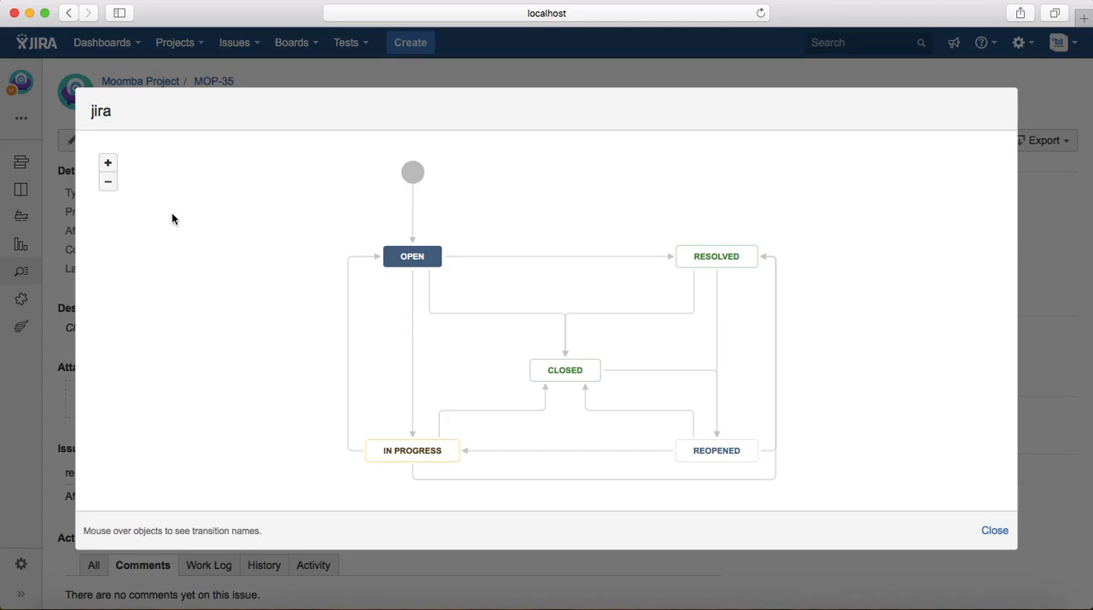
mouse_move(333, 228)
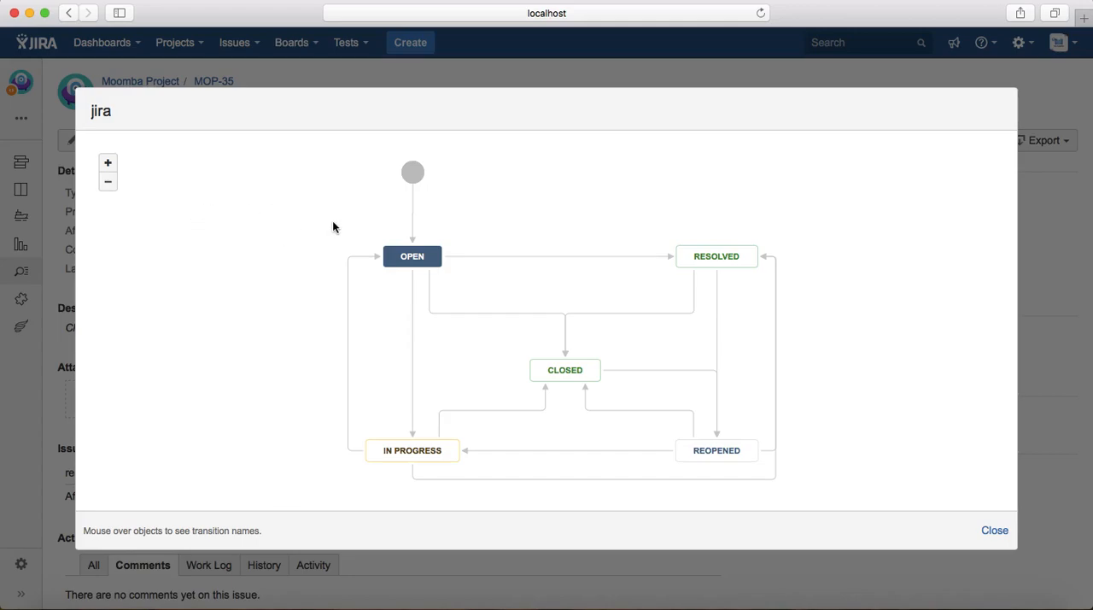
mouse_move(333, 198)
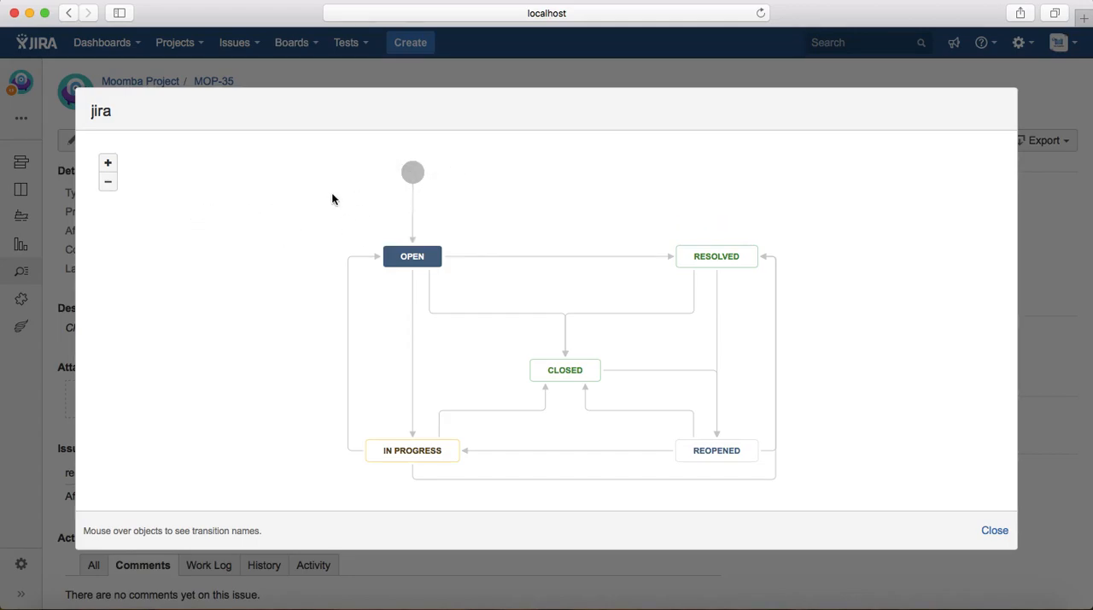
mouse_move(382, 151)
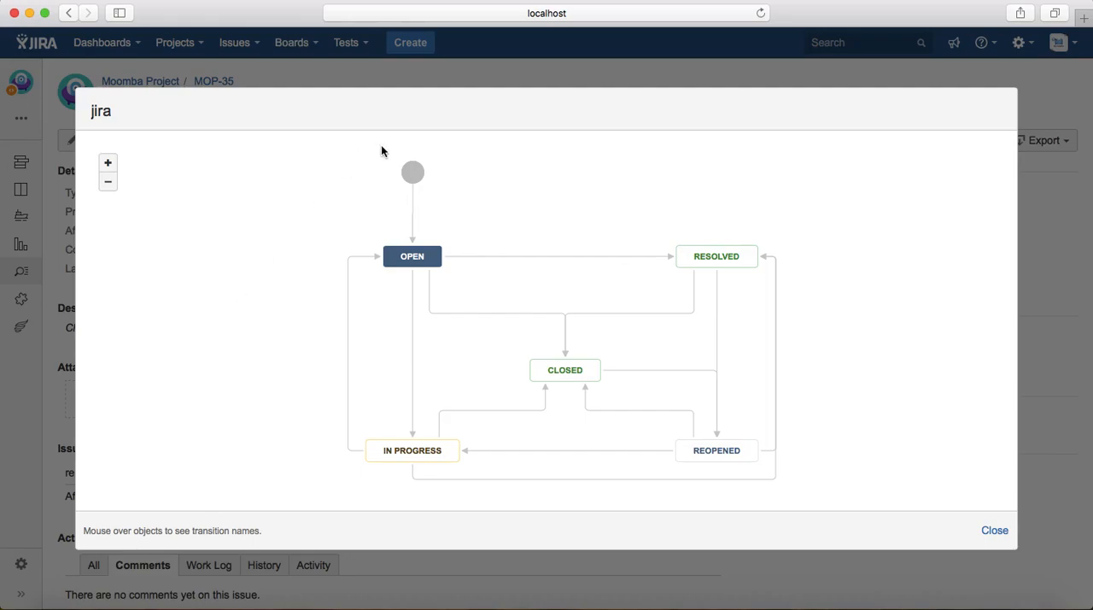
mouse_move(424, 242)
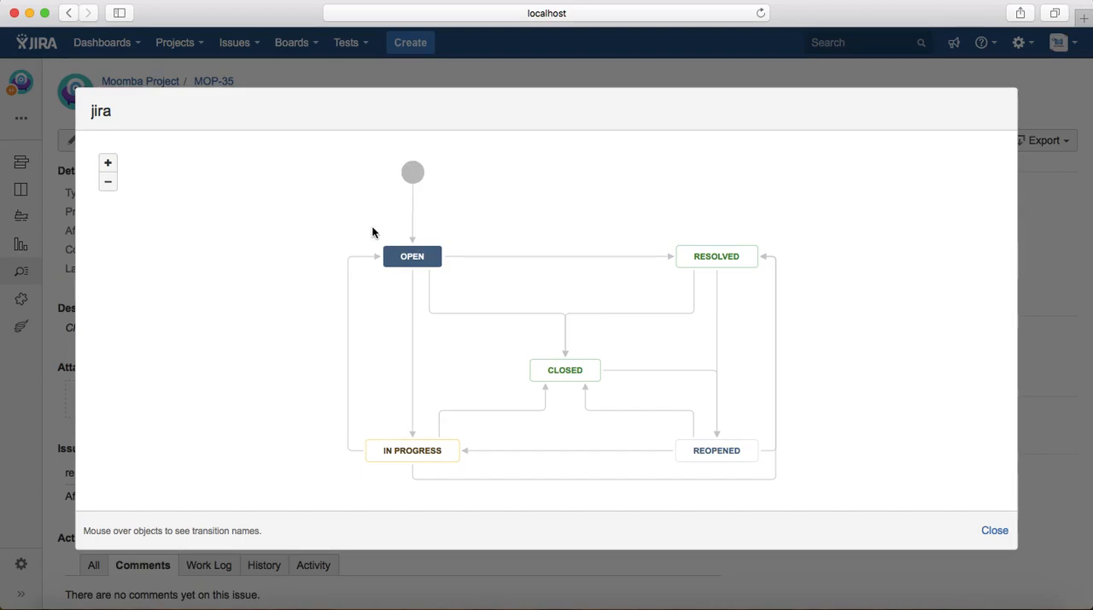
mouse_move(405, 458)
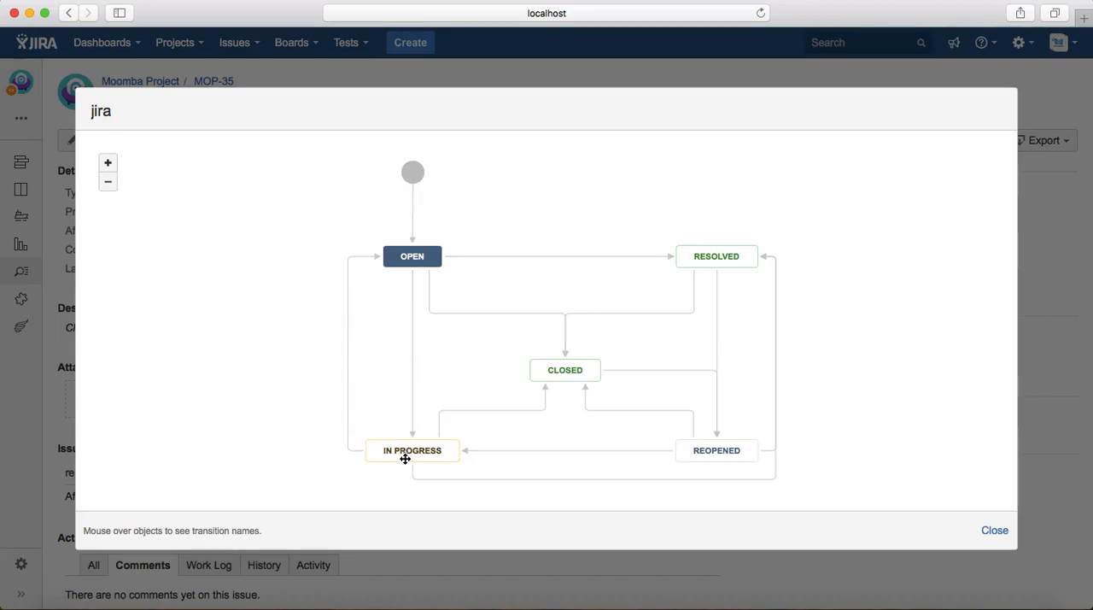
mouse_move(379, 493)
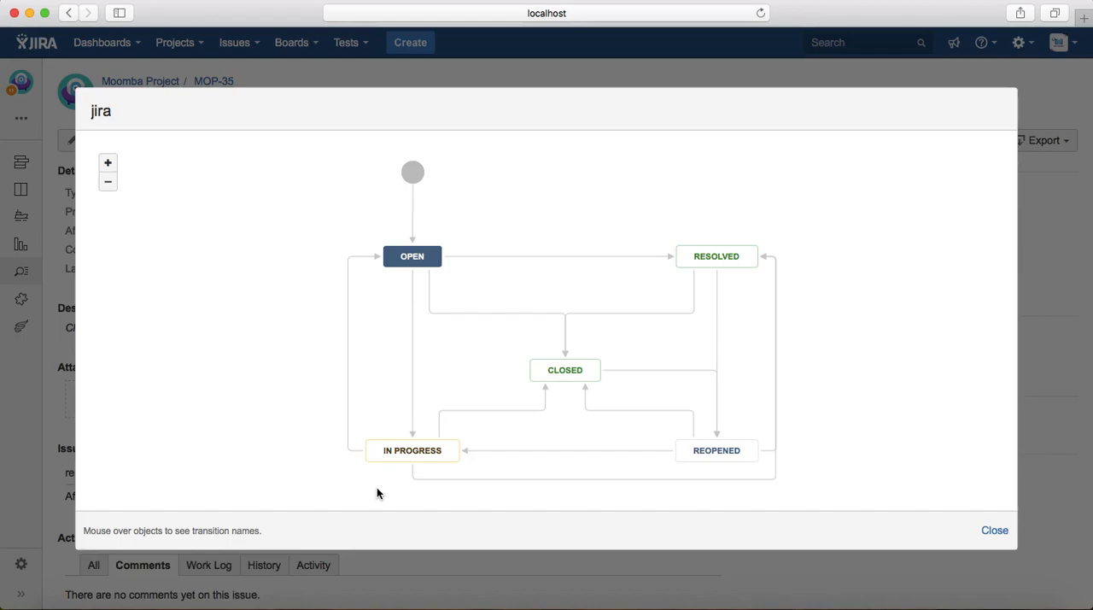
mouse_move(721, 488)
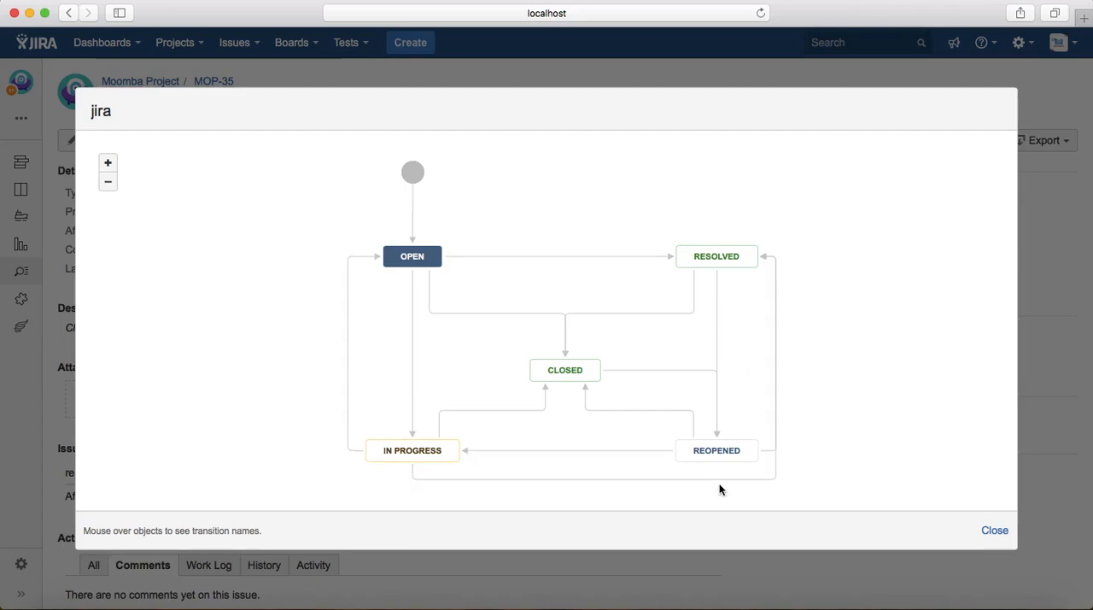
mouse_move(715, 256)
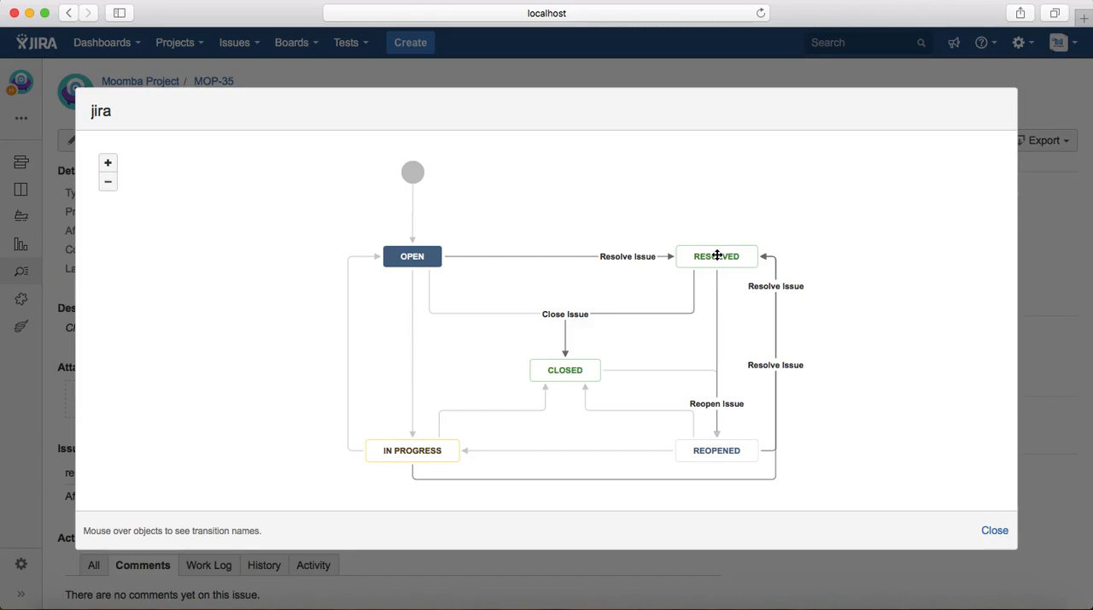
mouse_move(705, 263)
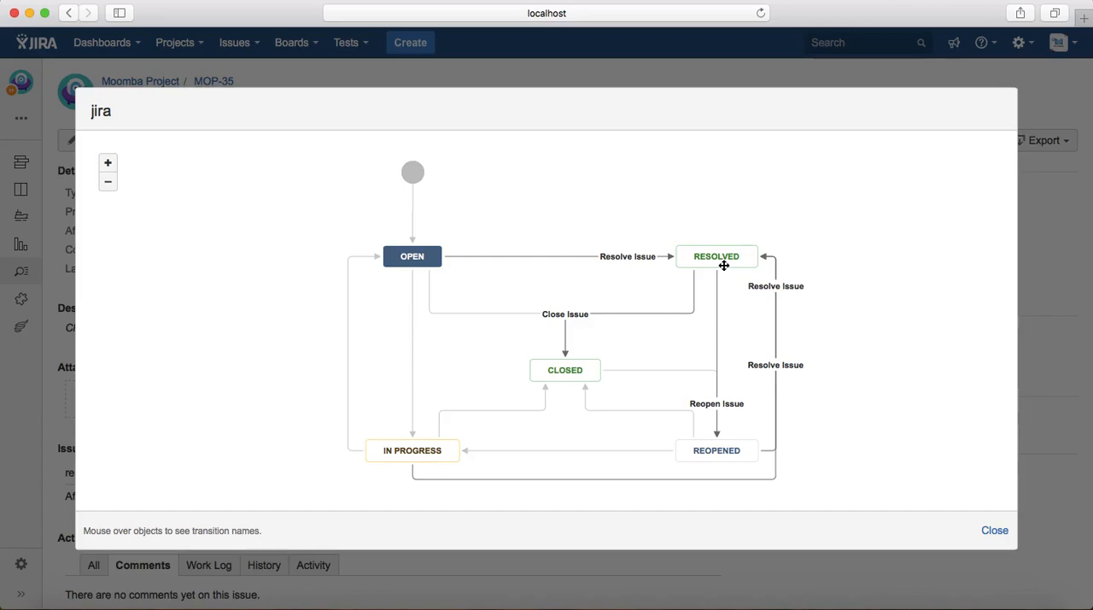
mouse_move(717, 458)
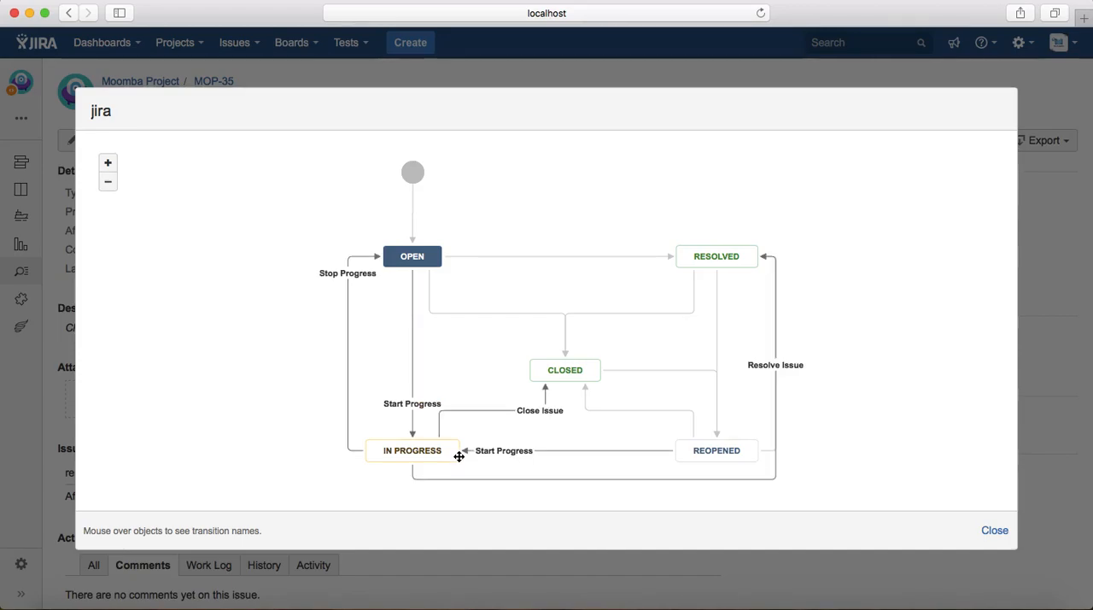
mouse_move(412, 457)
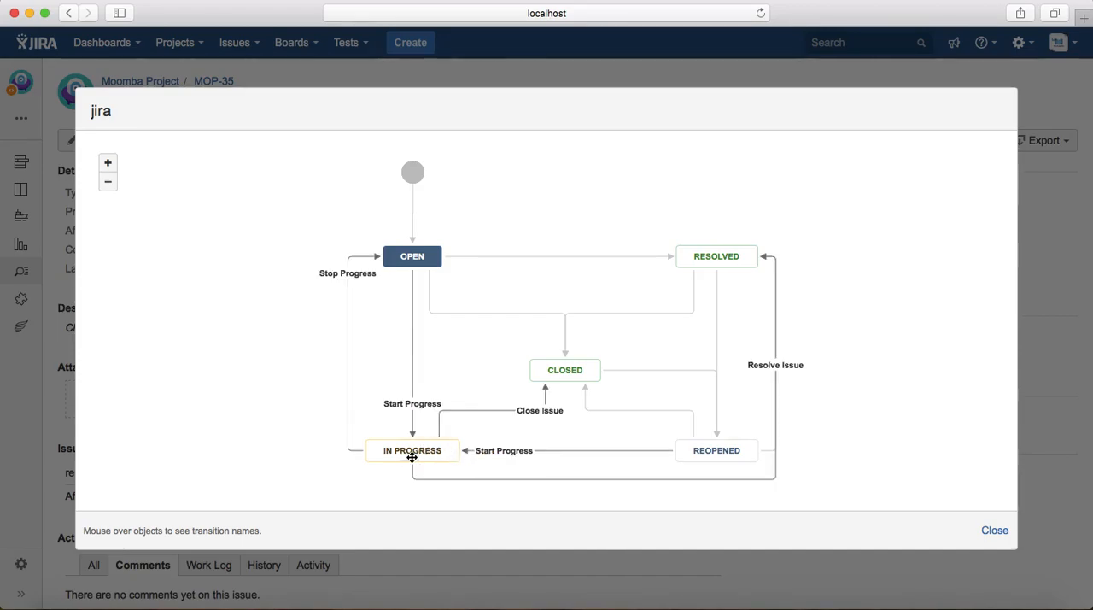